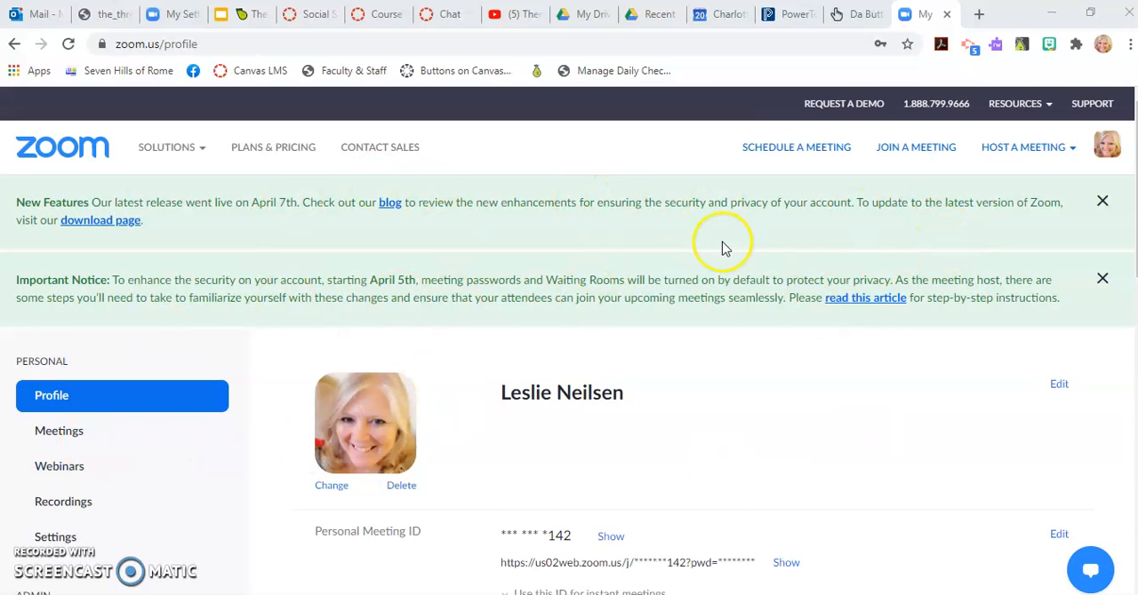
mouse_move(597, 419)
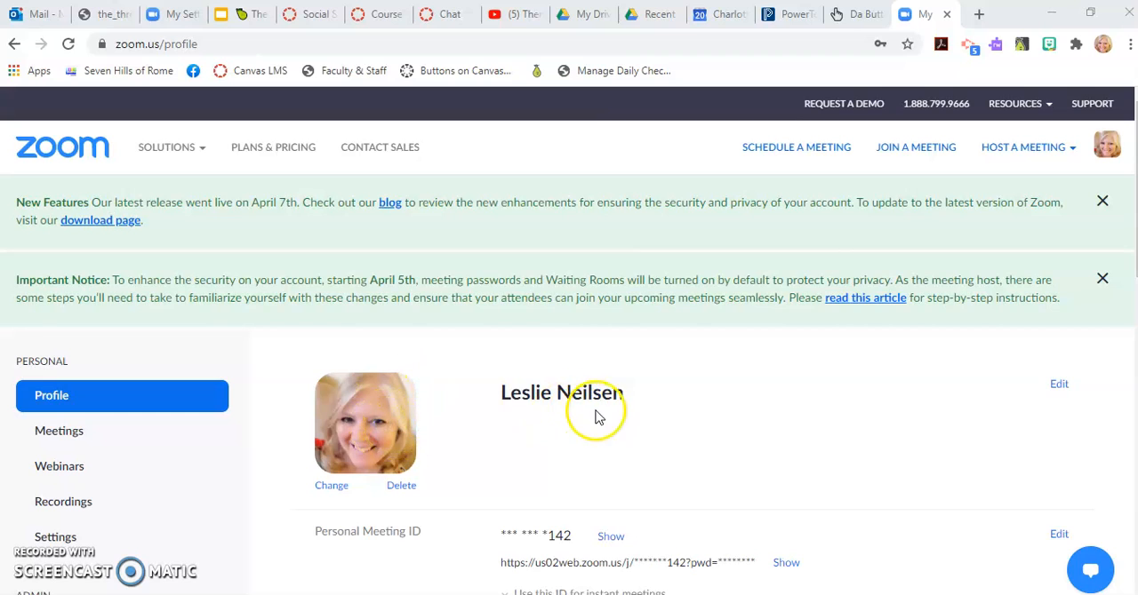
Edit the profile name, replacing the first name with 'Ms.' while keeping the last name Neilsen.
left_click(1056, 384)
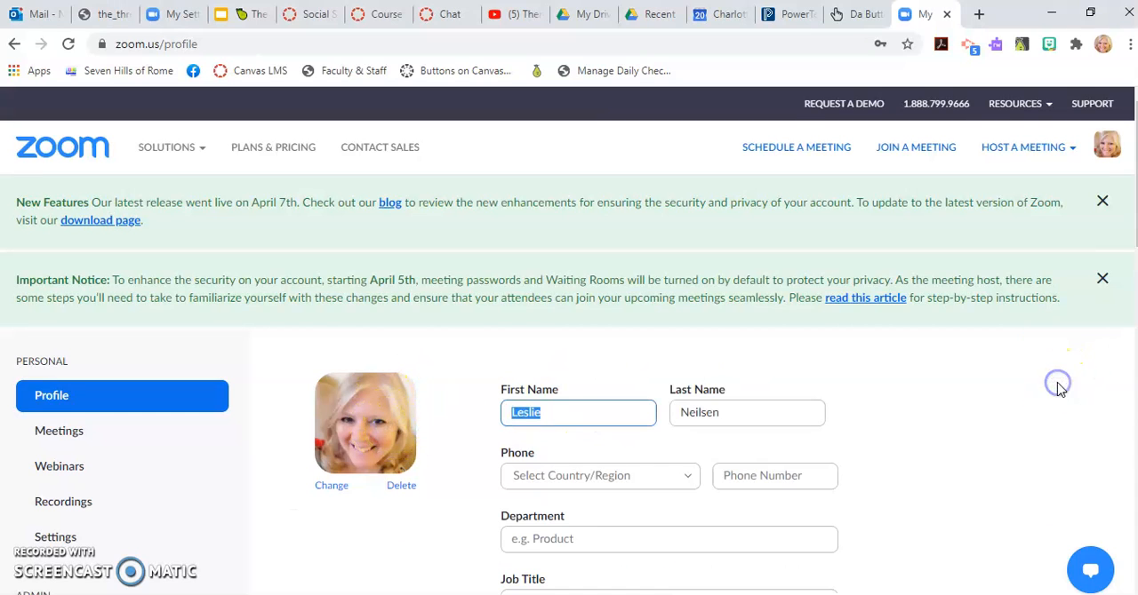
type("Ms")
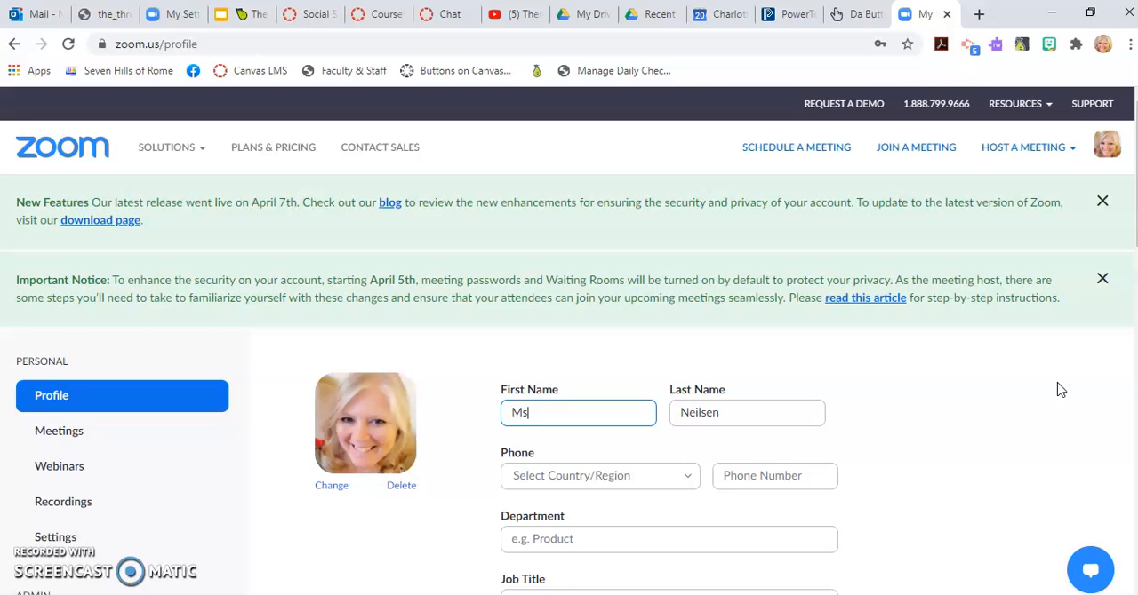
type(".")
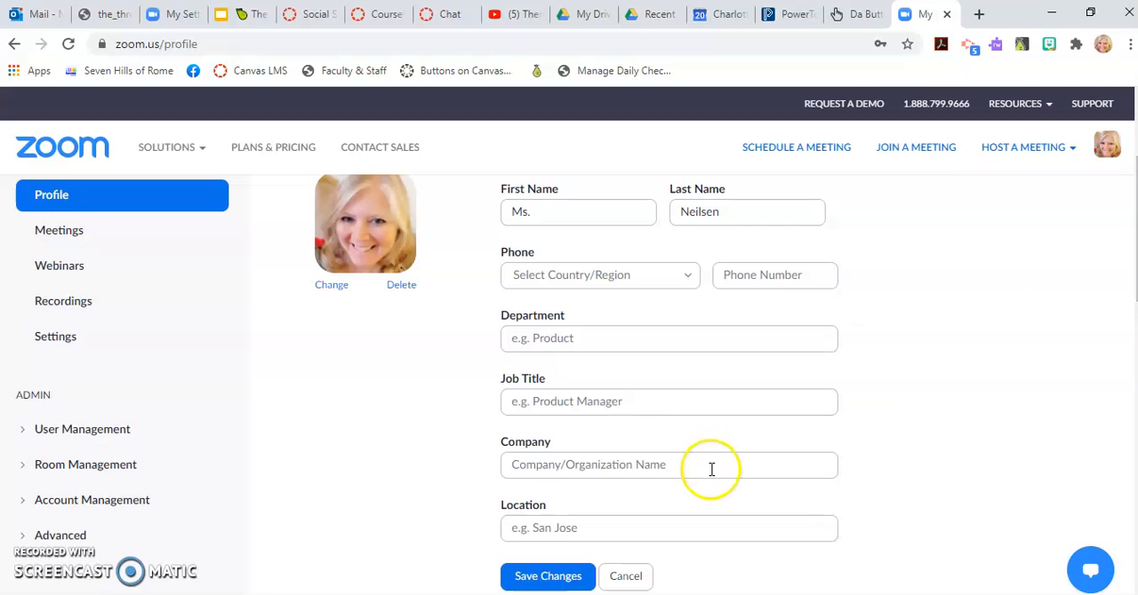
left_click(668, 402)
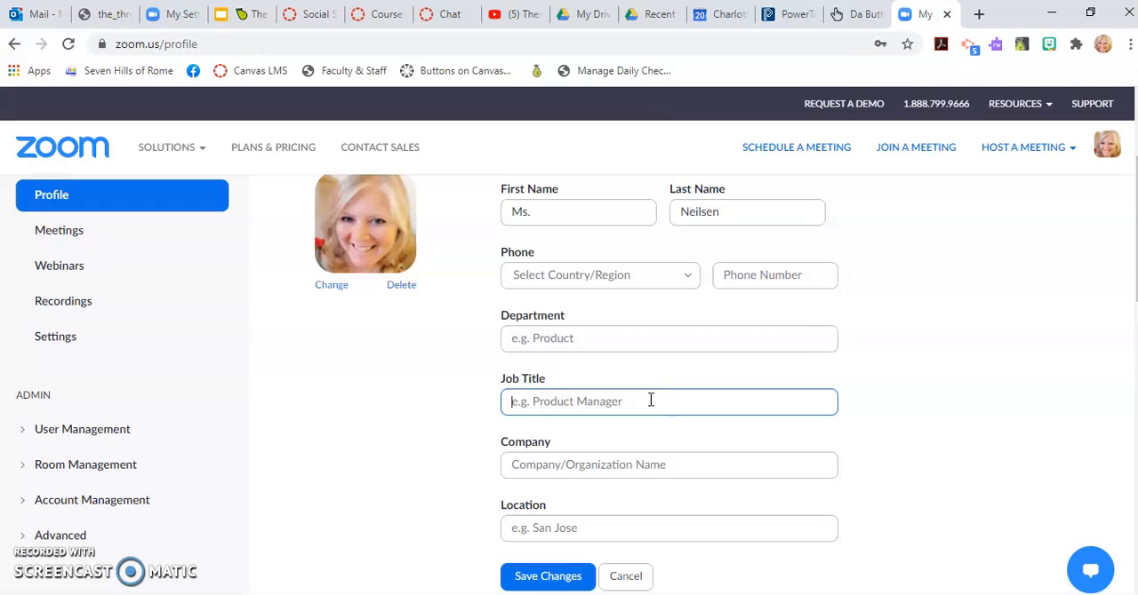
type("d")
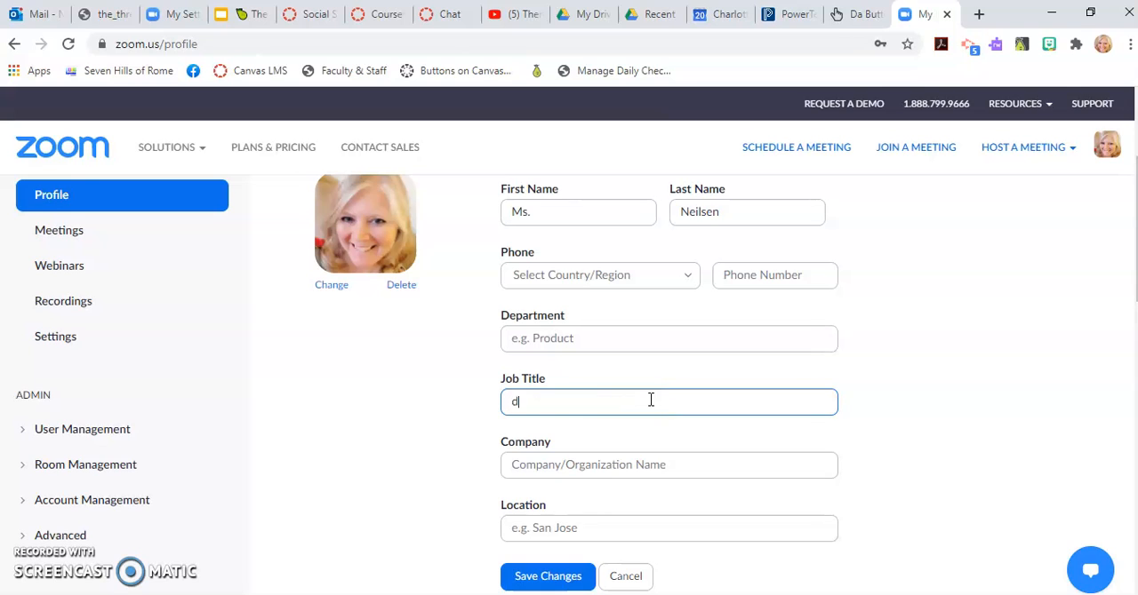
key("Backspace")
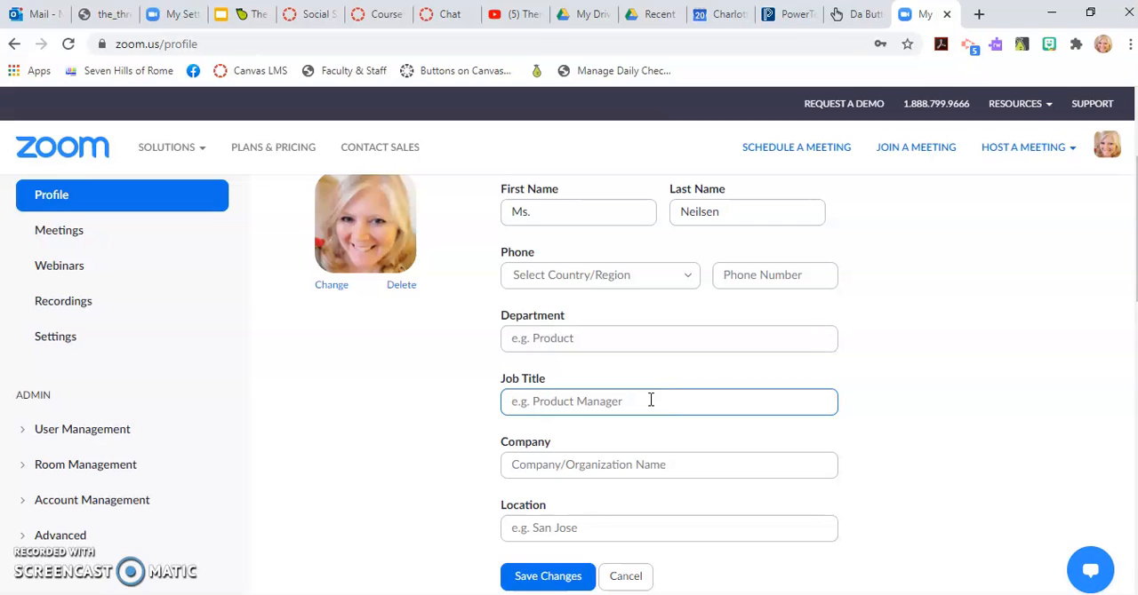
left_click(651, 402)
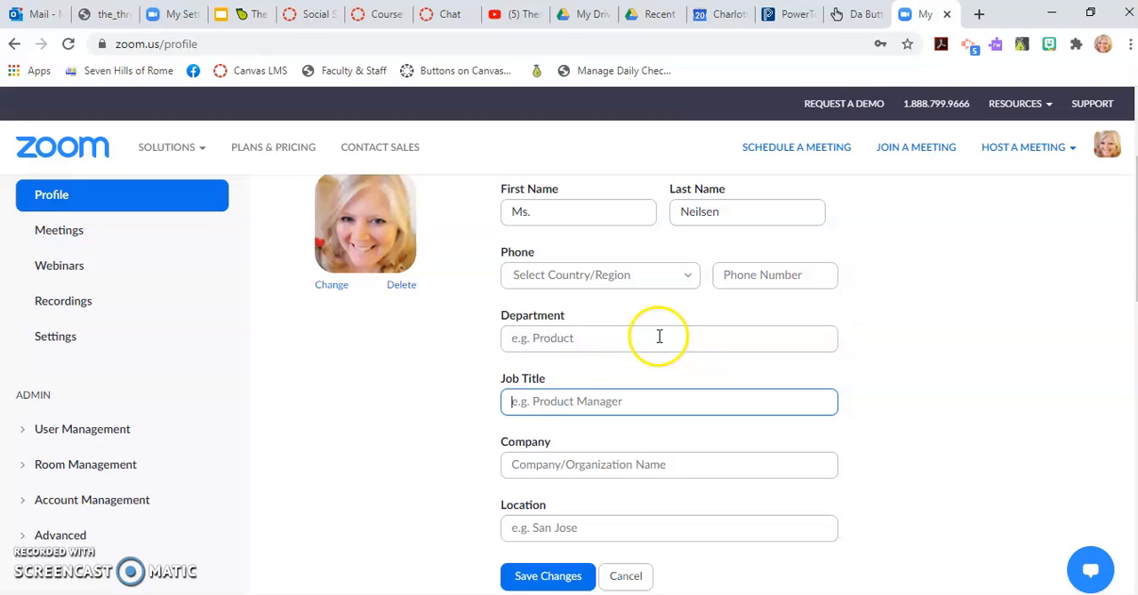
mouse_move(52, 581)
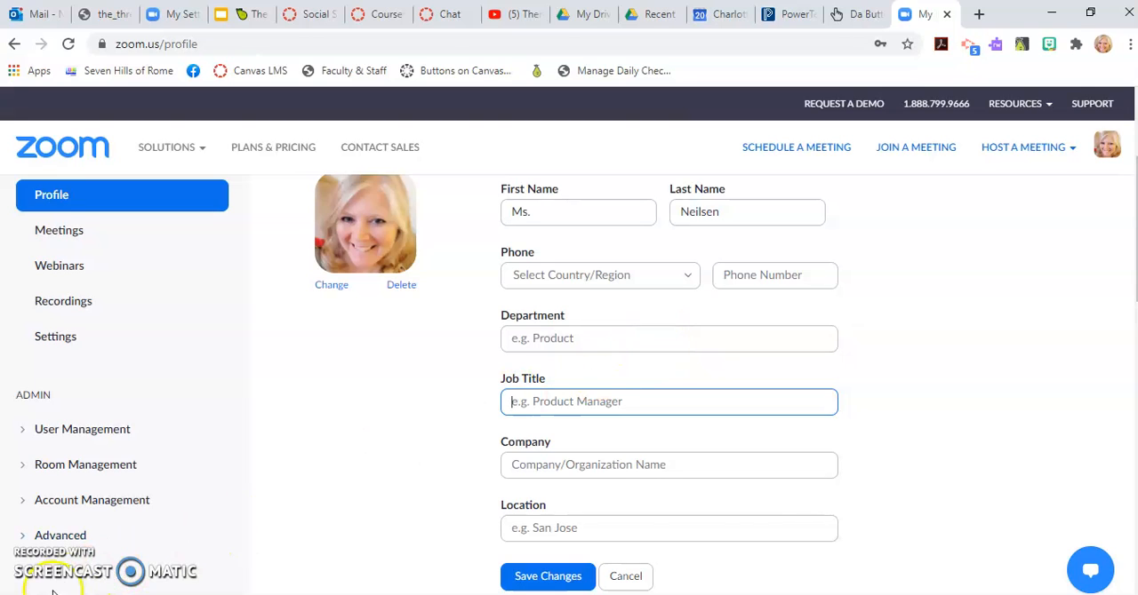